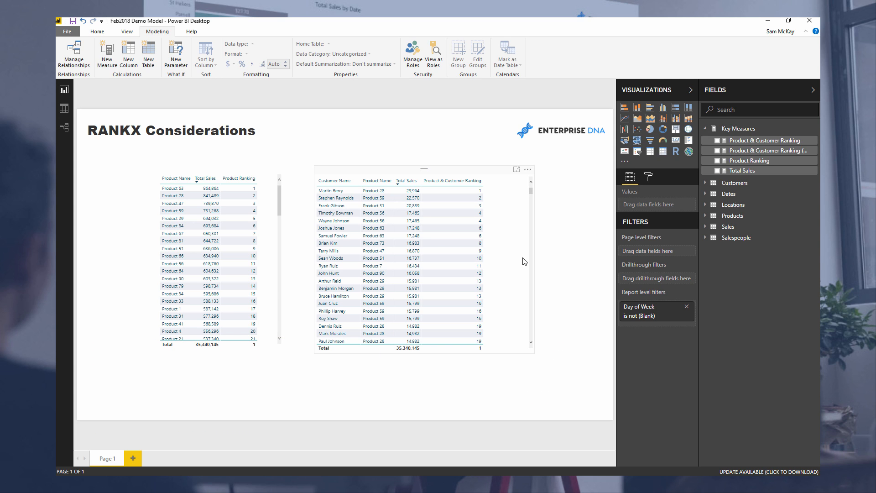
Select the Product Name / Total Sales / Product Ranking table to resize it wider
{"action": "left_click", "coordinate": [421, 265]}
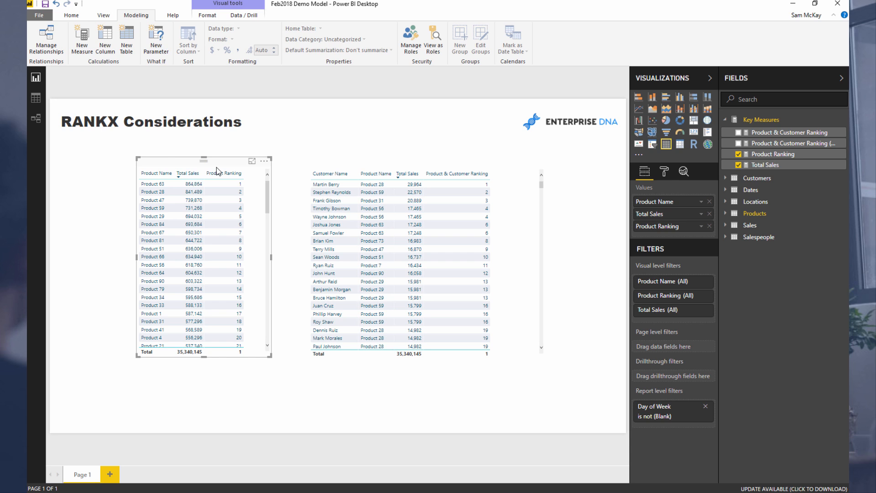
{"action": "mouse_move", "coordinate": [219, 169]}
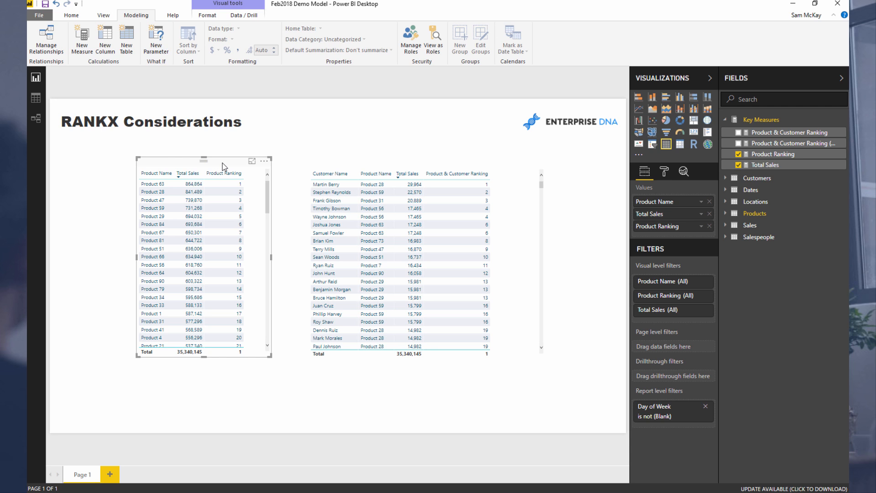
{"action": "mouse_move", "coordinate": [232, 167]}
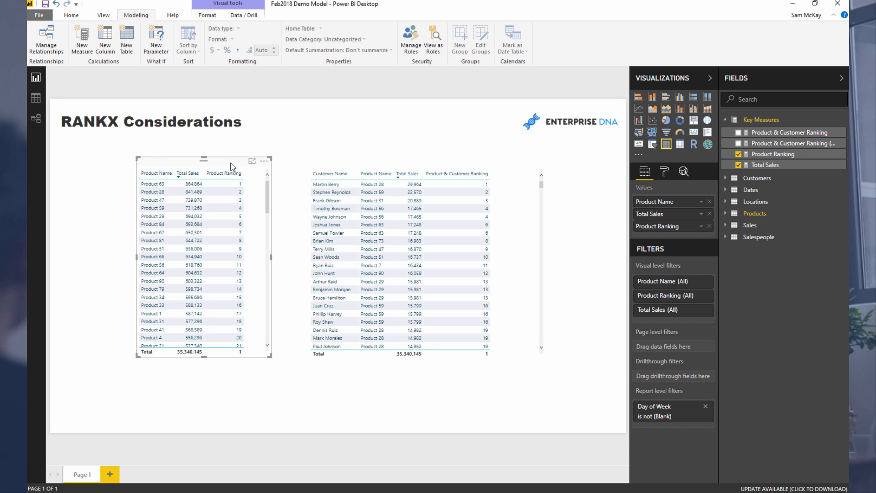
{"action": "mouse_move", "coordinate": [269, 261]}
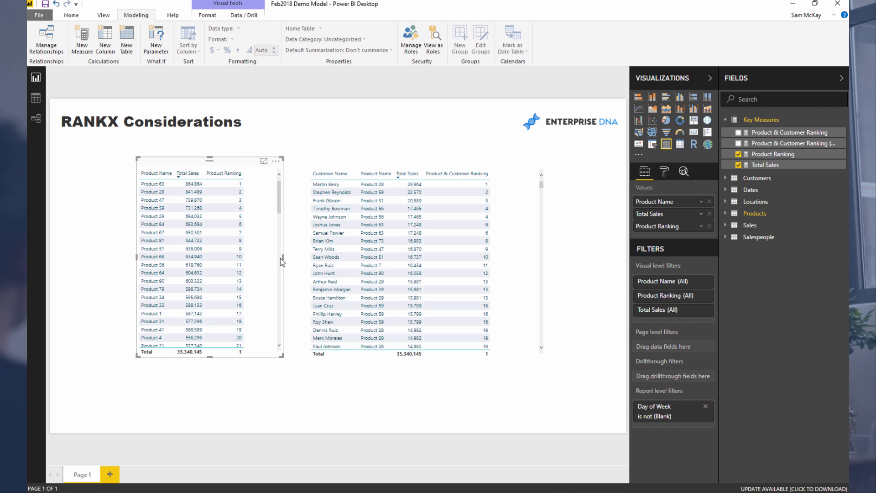
{"action": "mouse_move", "coordinate": [254, 215]}
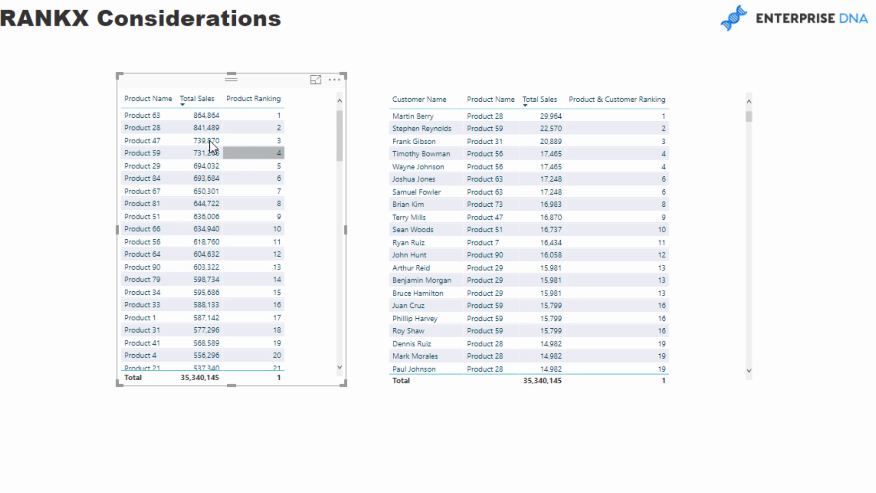
{"action": "mouse_move", "coordinate": [201, 127]}
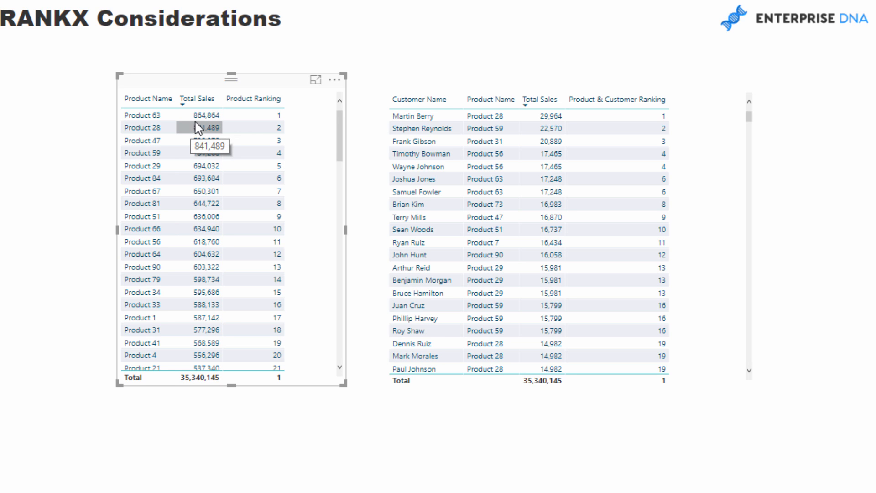
{"action": "mouse_move", "coordinate": [286, 85]}
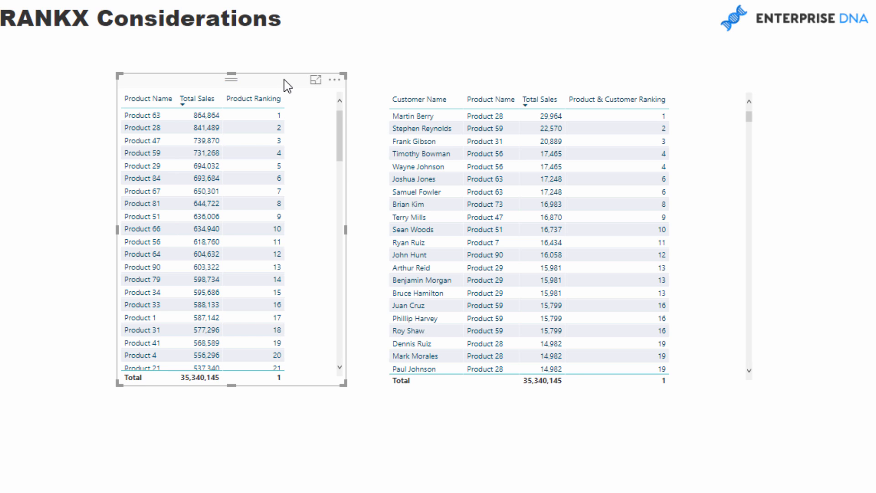
{"action": "mouse_move", "coordinate": [147, 99]}
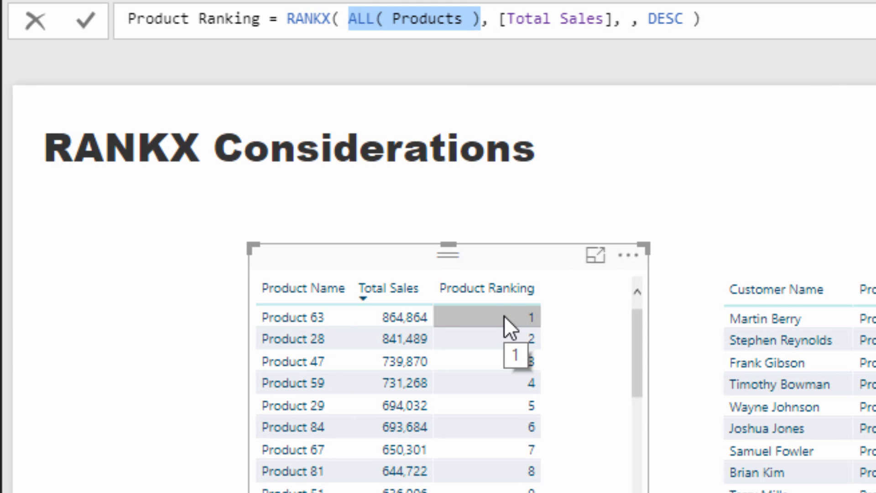
{"action": "mouse_move", "coordinate": [444, 229]}
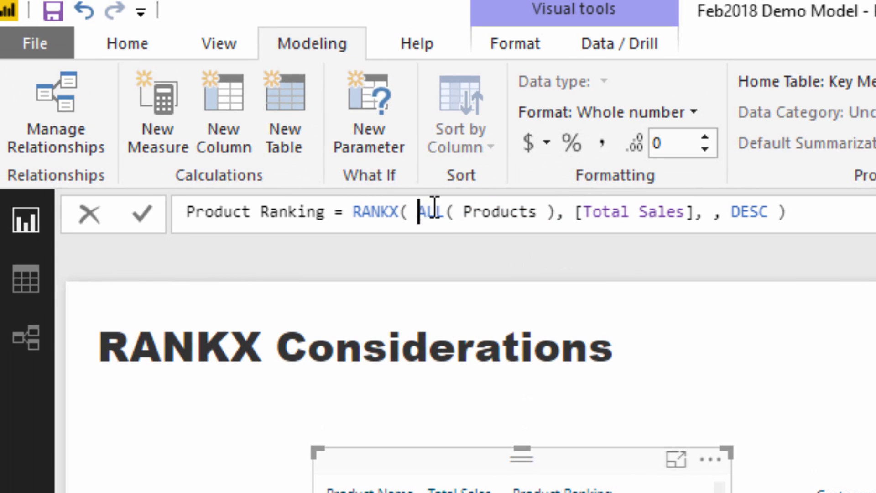
Select the ALL function wrapping Products in the Product Ranking RANKX formula
{"action": "double_click", "coordinate": [431, 212]}
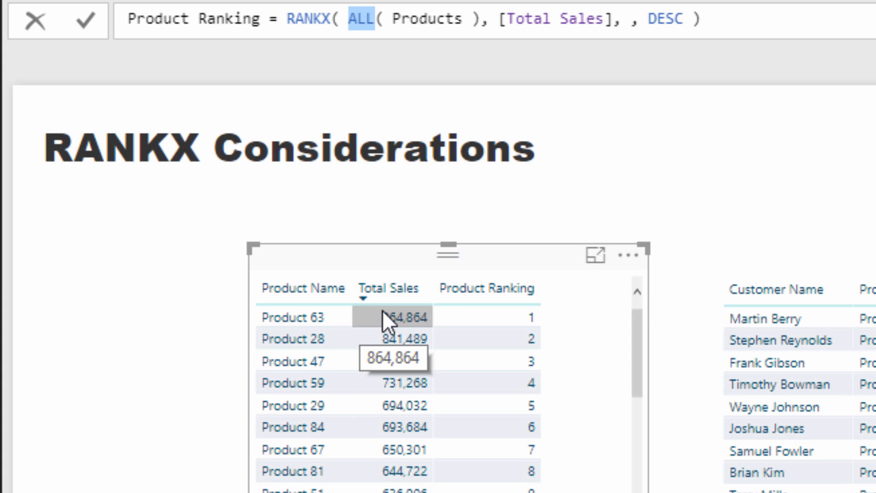
{"action": "mouse_move", "coordinate": [405, 218]}
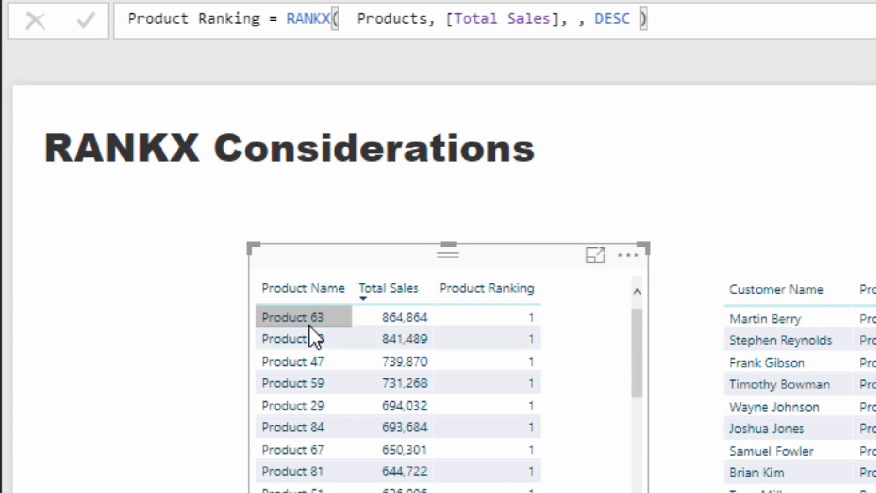
{"action": "mouse_move", "coordinate": [503, 324]}
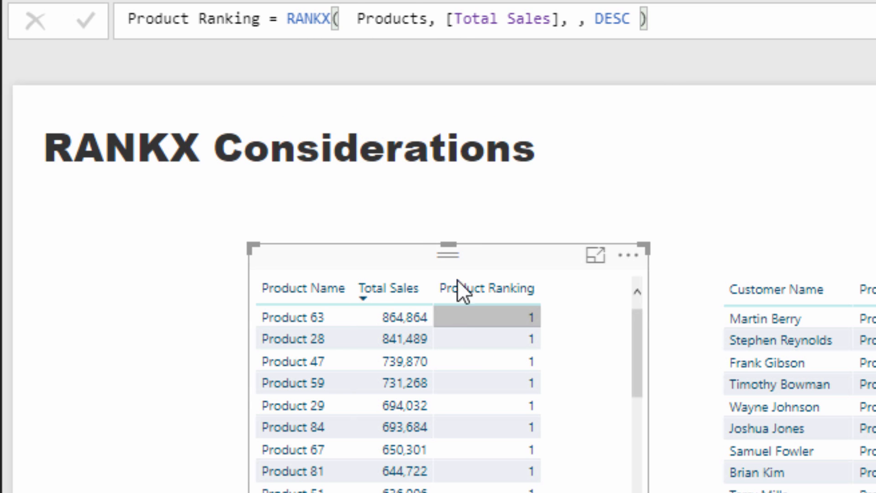
{"action": "mouse_move", "coordinate": [491, 331]}
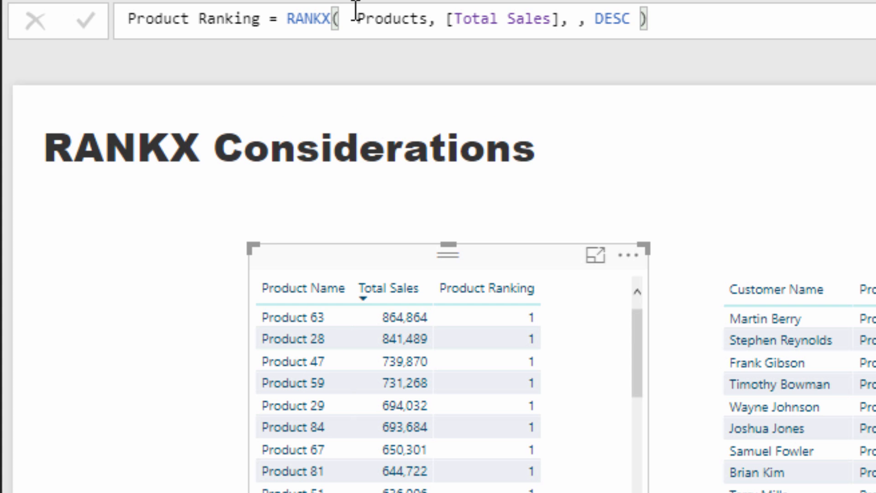
{"action": "scroll", "scroll_direction": "down", "scroll_amount": 3}
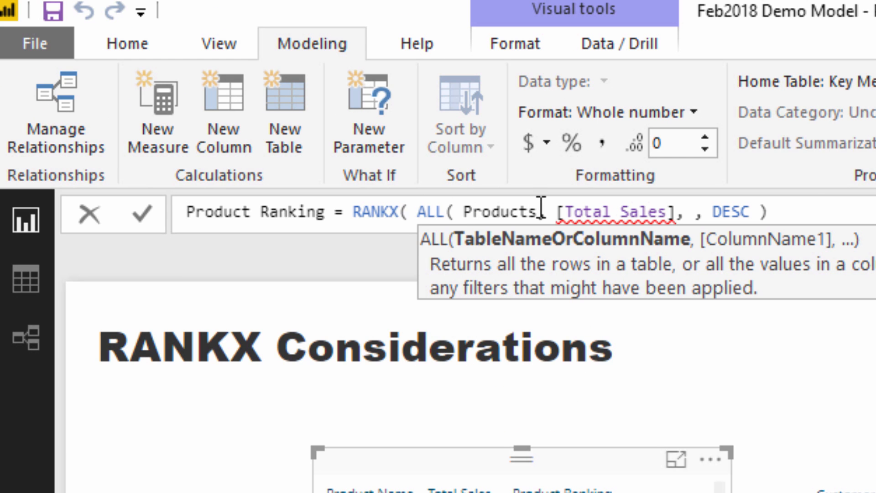
{"action": "type", "text": ","}
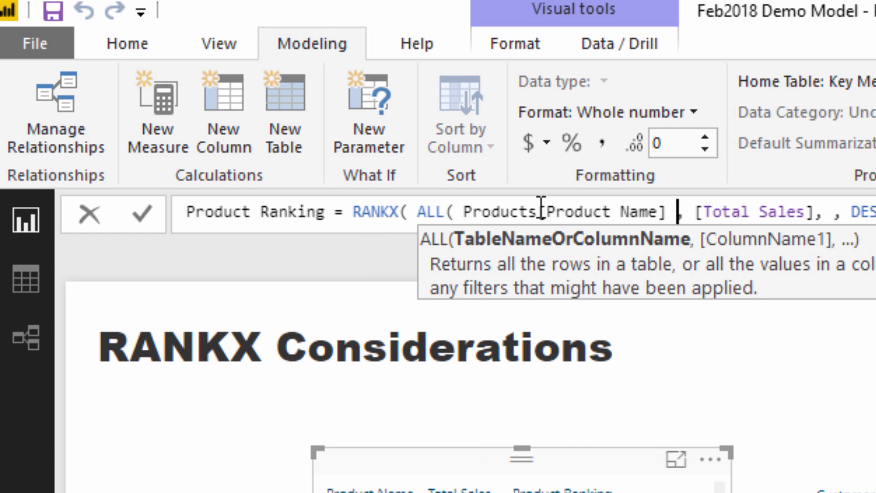
{"action": "type", "text": ")"}
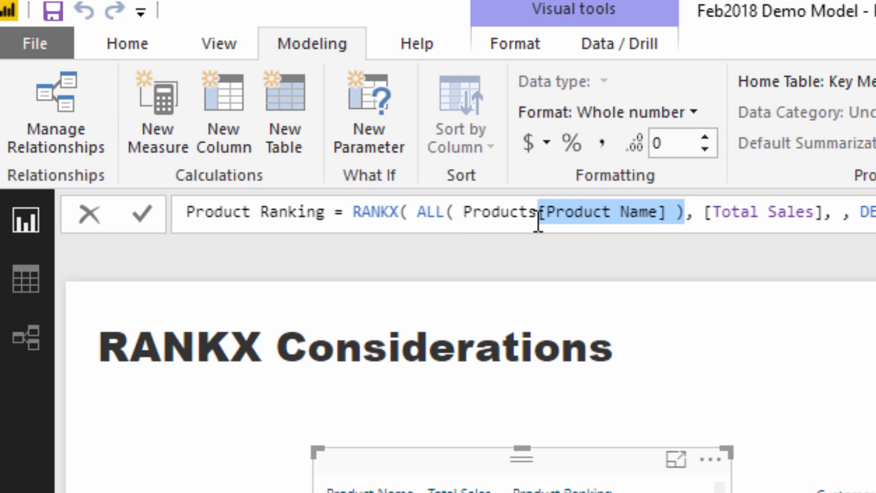
{"action": "key", "text": "Delete"}
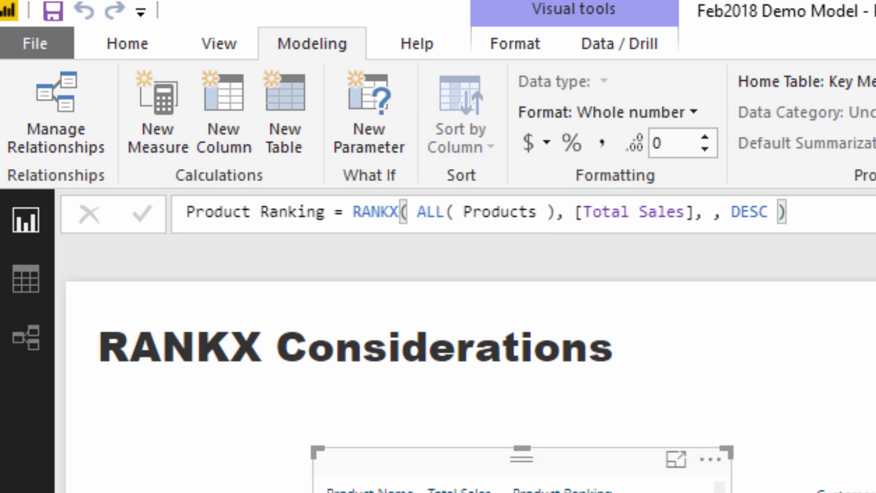
{"action": "scroll", "scroll_direction": "down", "scroll_amount": 3}
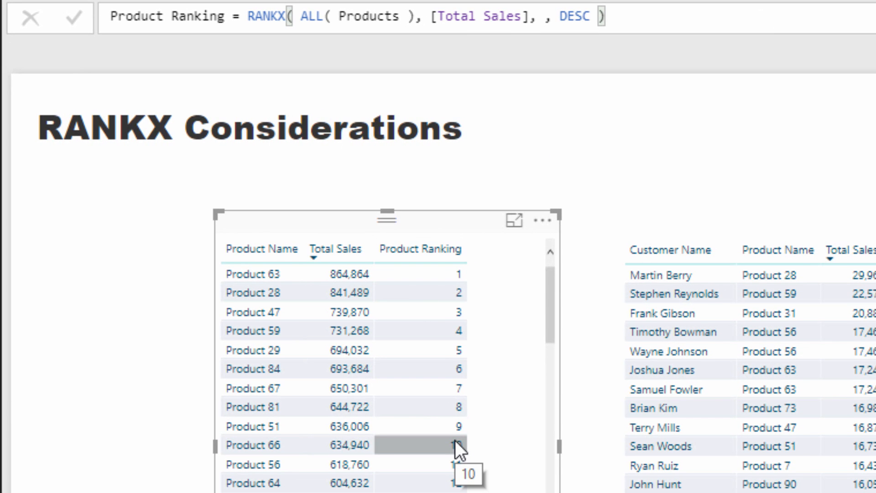
{"action": "mouse_move", "coordinate": [480, 234]}
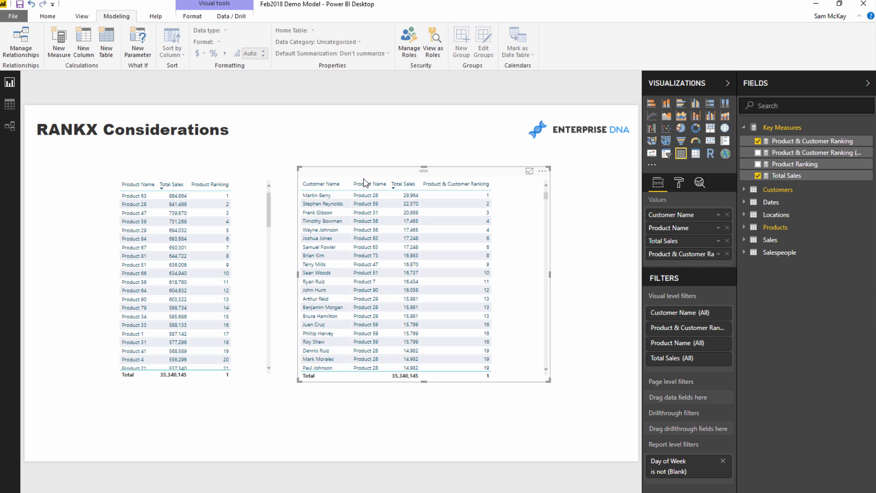
{"action": "mouse_move", "coordinate": [785, 167]}
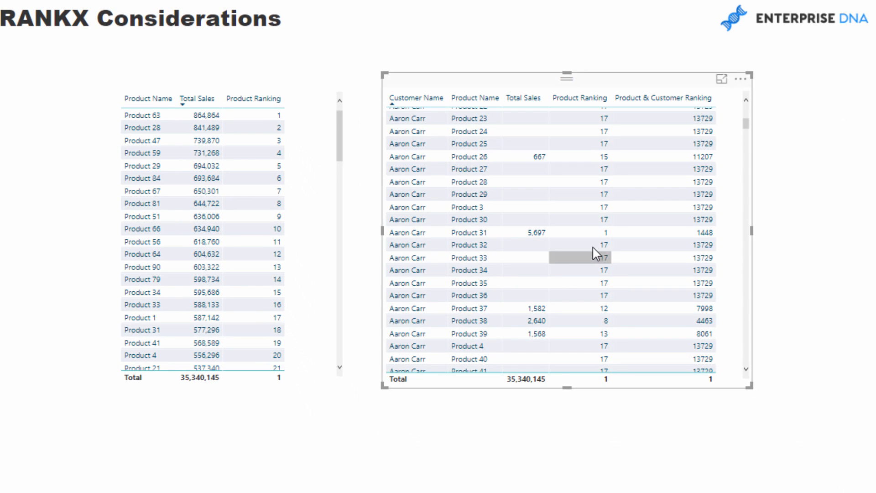
{"action": "mouse_move", "coordinate": [593, 167]}
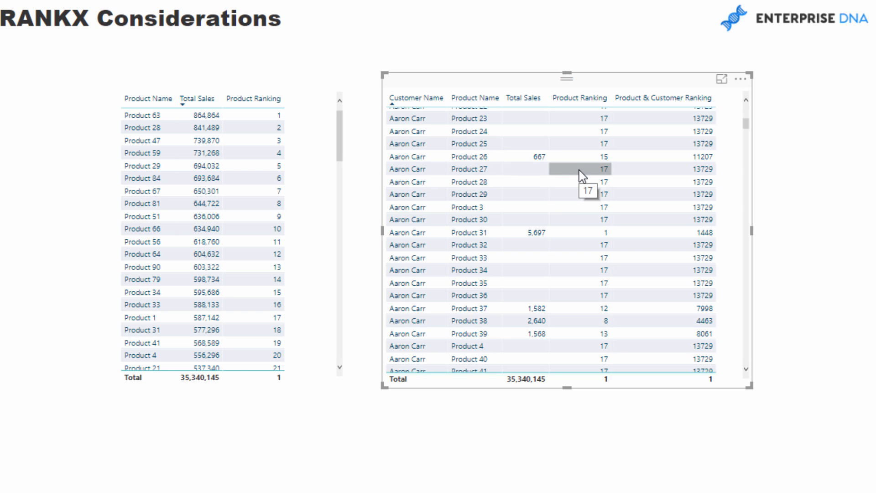
{"action": "mouse_move", "coordinate": [531, 176]}
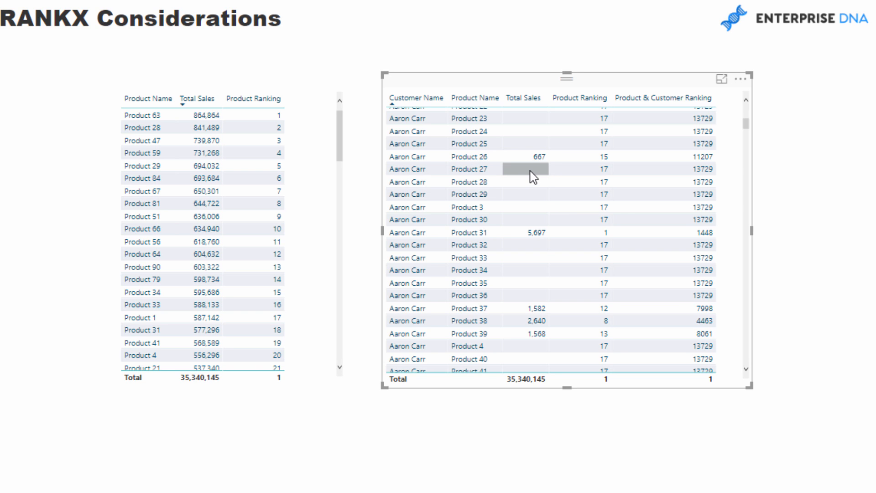
{"action": "mouse_move", "coordinate": [581, 181]}
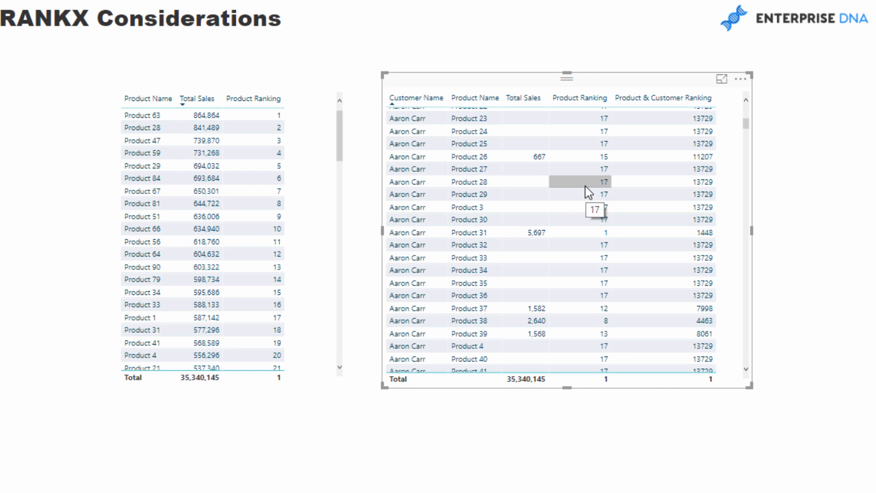
{"action": "mouse_move", "coordinate": [490, 174]}
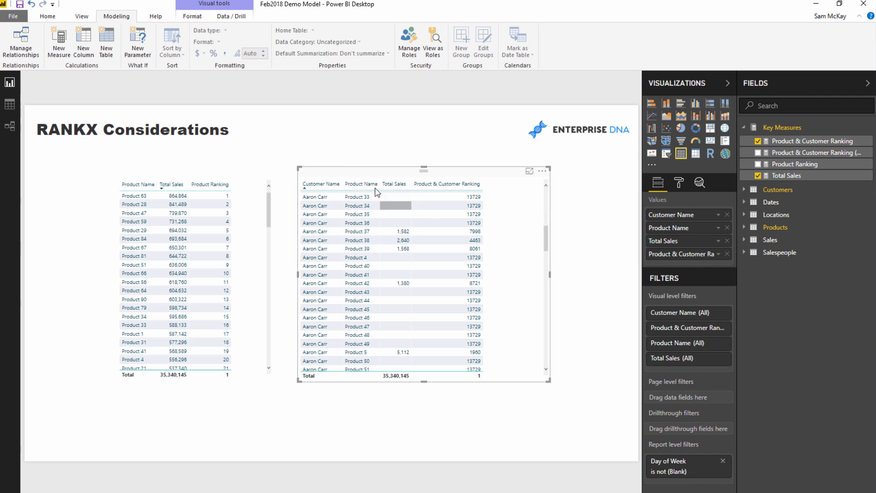
Sort the customer-and-product table by Total Sales descending so rank 1 tops the list
{"action": "left_click", "coordinate": [394, 184]}
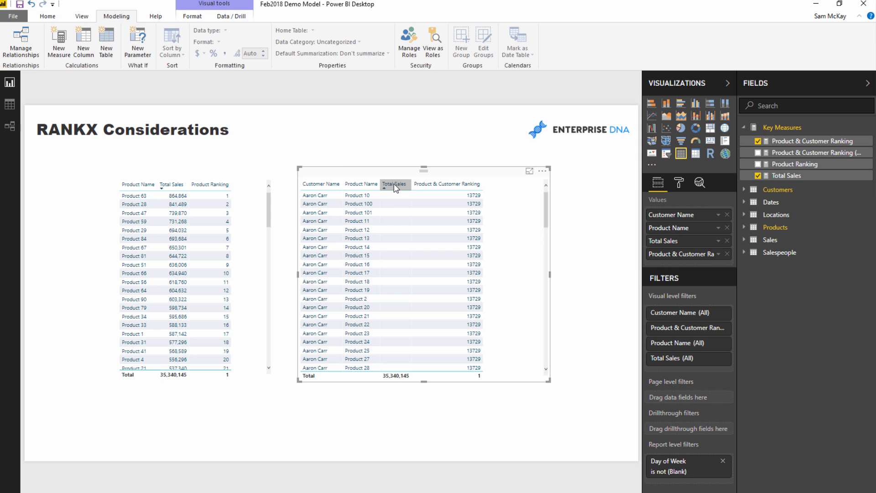
{"action": "left_click", "coordinate": [394, 184]}
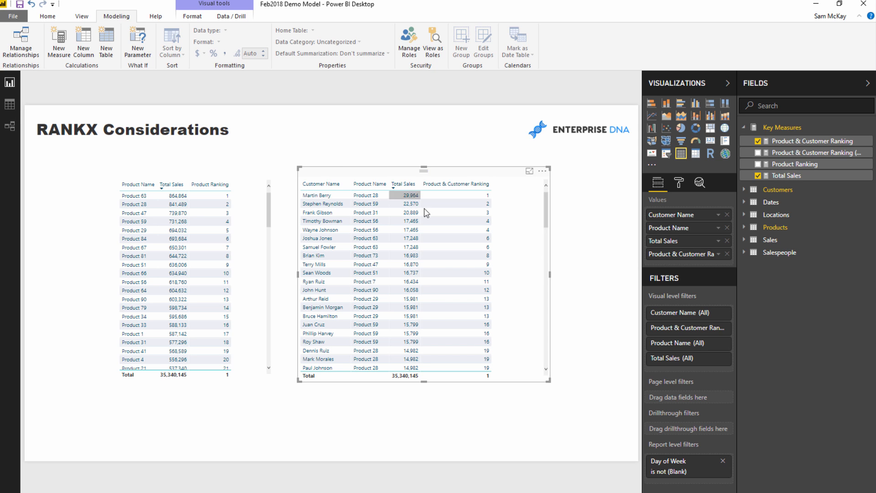
{"action": "mouse_move", "coordinate": [515, 219]}
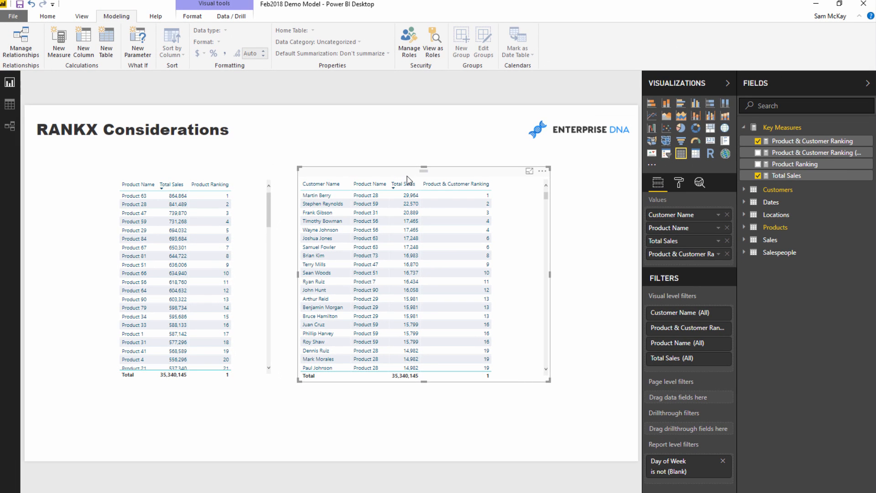
{"action": "mouse_move", "coordinate": [366, 168]}
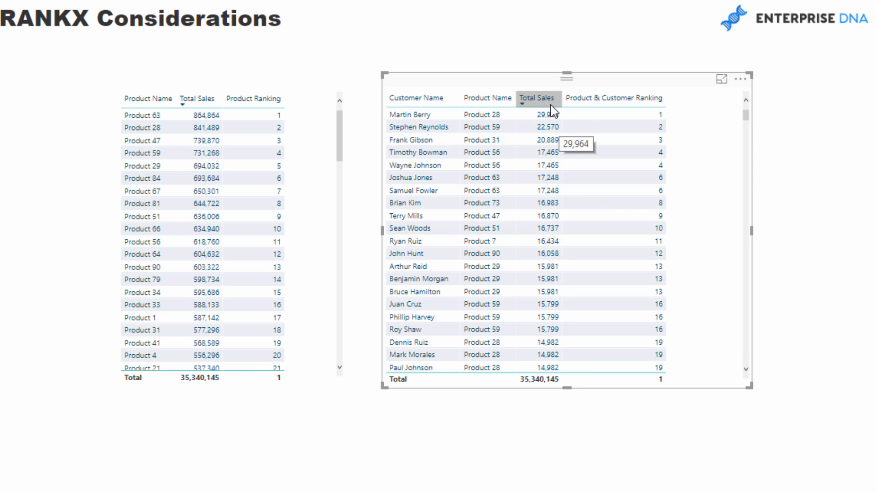
{"action": "mouse_move", "coordinate": [450, 101]}
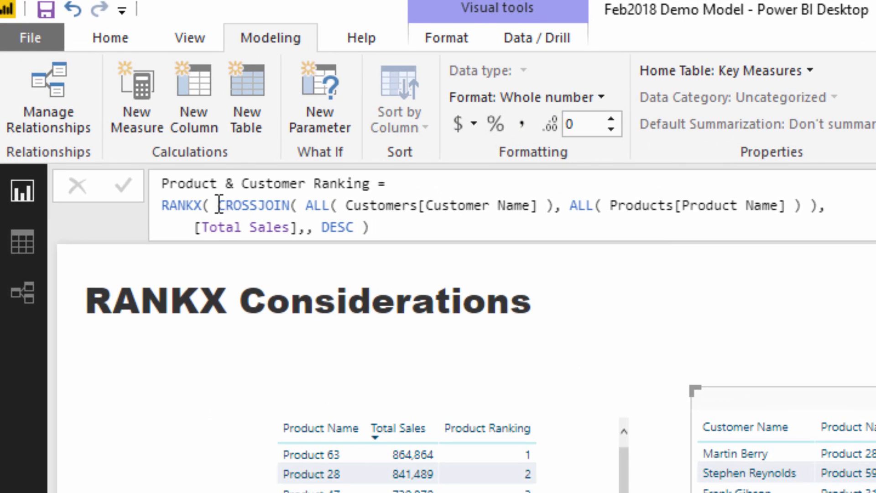
Highlight the CROSSJOIN of all customers and products in the Product & Customer Ranking formula
{"action": "left_click_drag", "start_coordinate": [219, 205], "coordinate": [807, 205]}
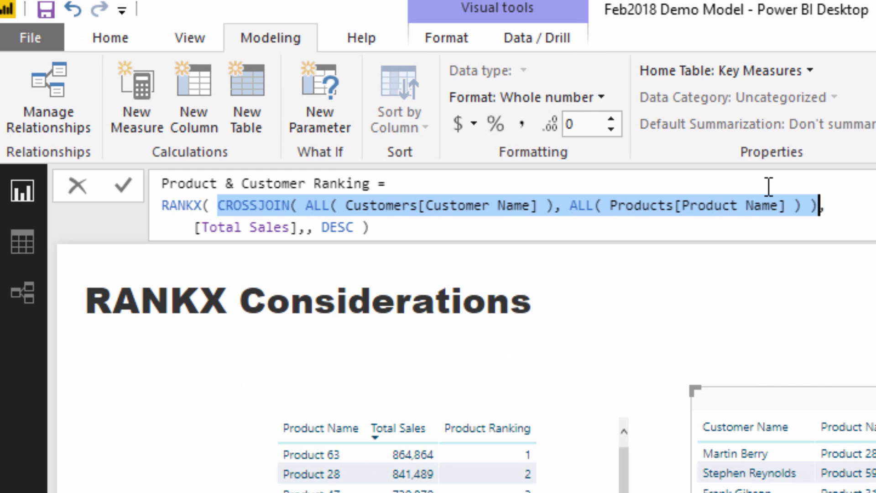
{"action": "mouse_move", "coordinate": [782, 294]}
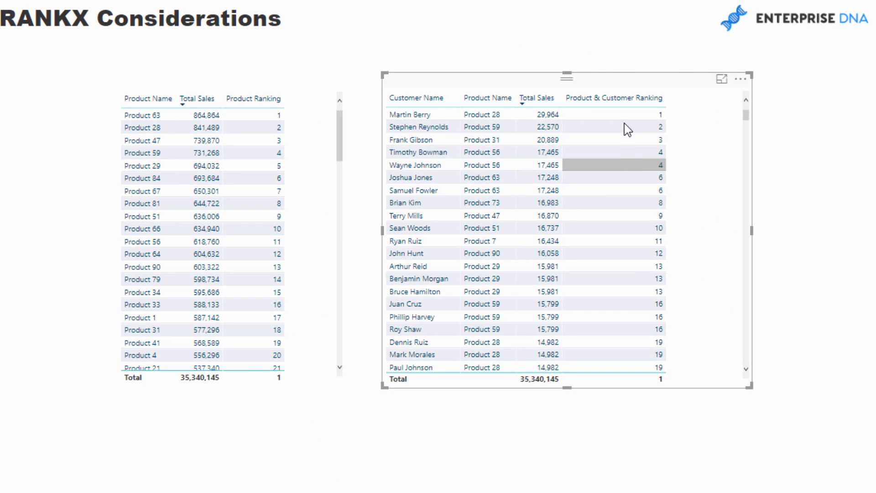
{"action": "mouse_move", "coordinate": [638, 169]}
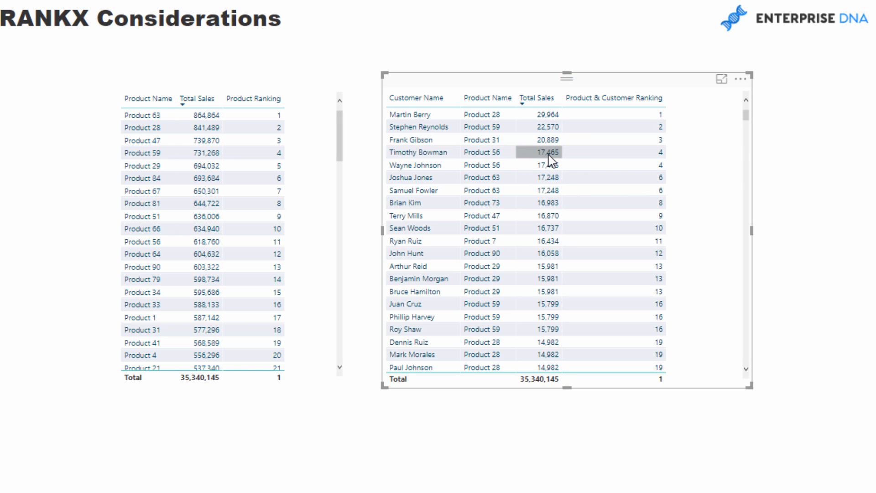
{"action": "scroll", "scroll_direction": "down", "scroll_amount": 3}
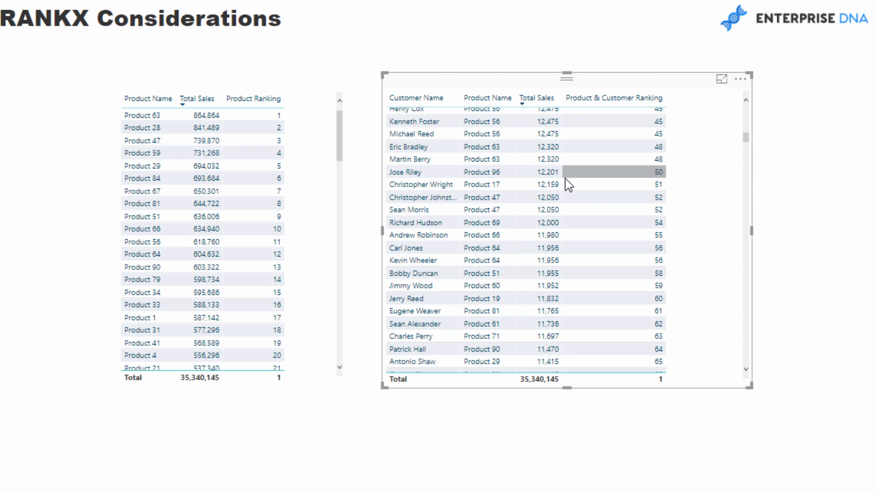